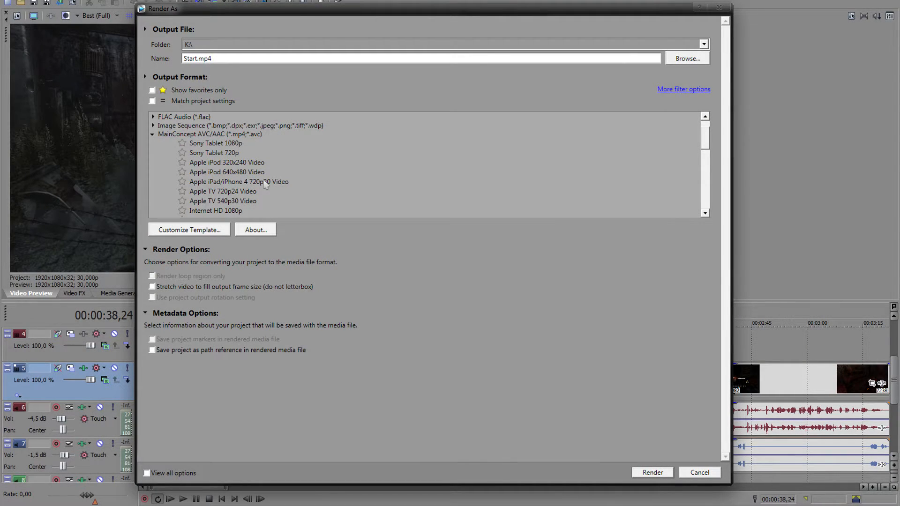
Browse the MainConcept AVC/AAC templates in Render As, then cancel without rendering.
{"action": "left_click", "coordinate": [209, 133]}
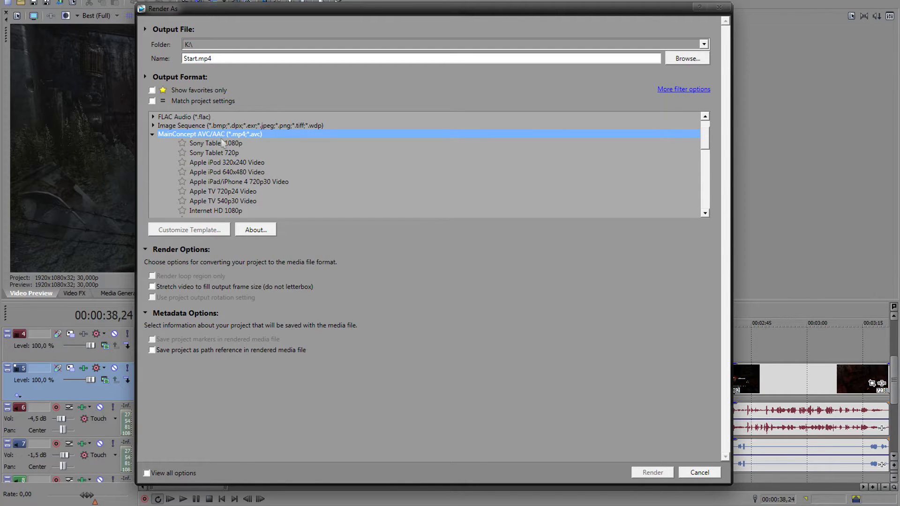
{"action": "scroll", "scroll_direction": "down", "scroll_amount": 3}
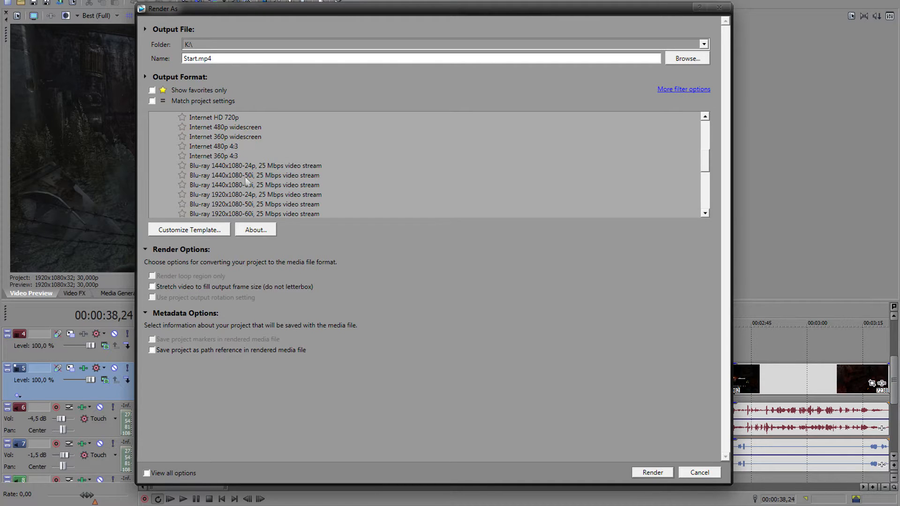
{"action": "left_click", "coordinate": [698, 472]}
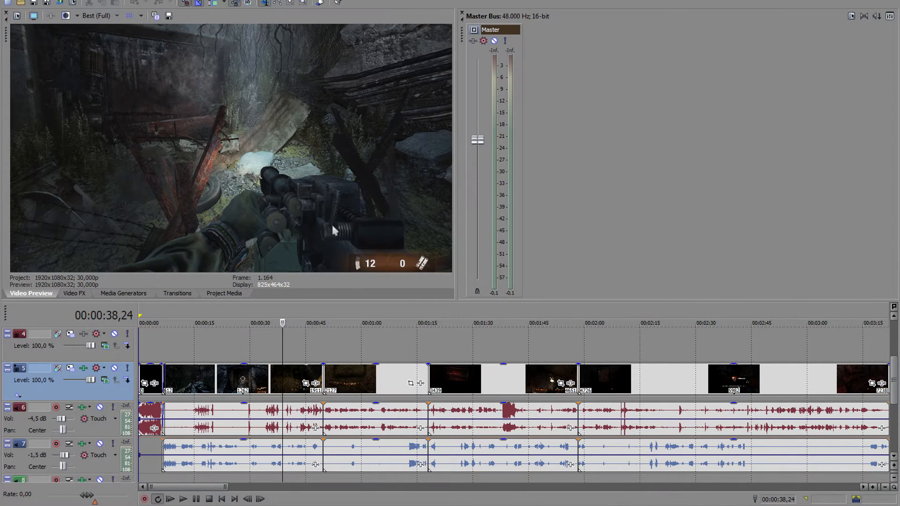
{"action": "mouse_move", "coordinate": [64, 30]}
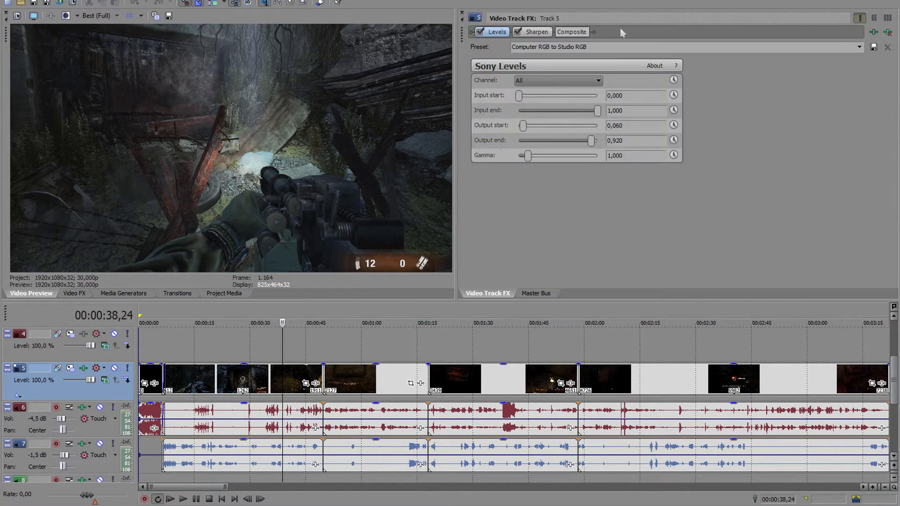
Review Track 5's Sony Levels (Computer RGB to Studio RGB) effect chain in the plug-in chooser, then close it.
{"action": "left_click", "coordinate": [593, 31]}
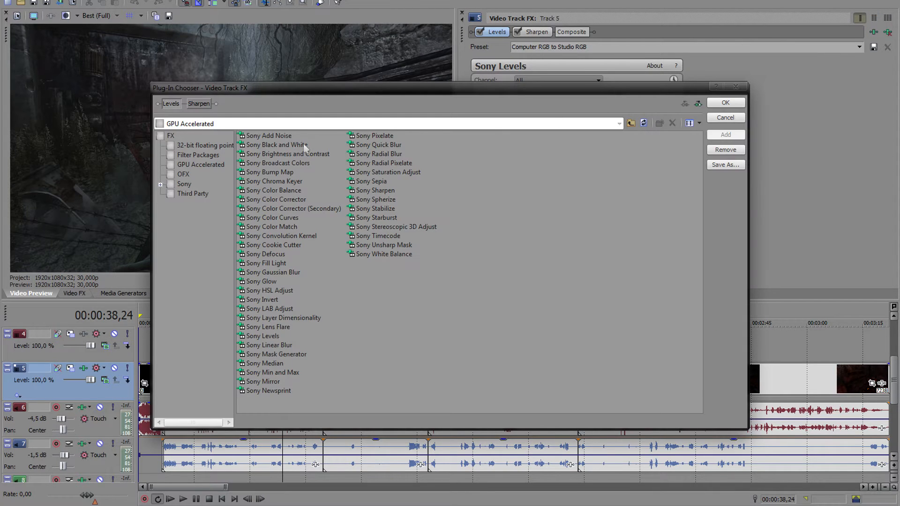
{"action": "mouse_move", "coordinate": [726, 140]}
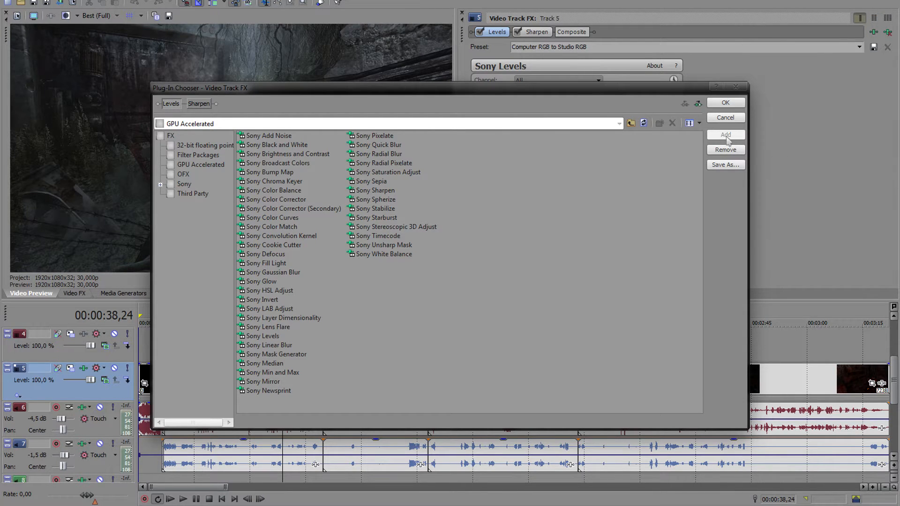
{"action": "left_click", "coordinate": [725, 103]}
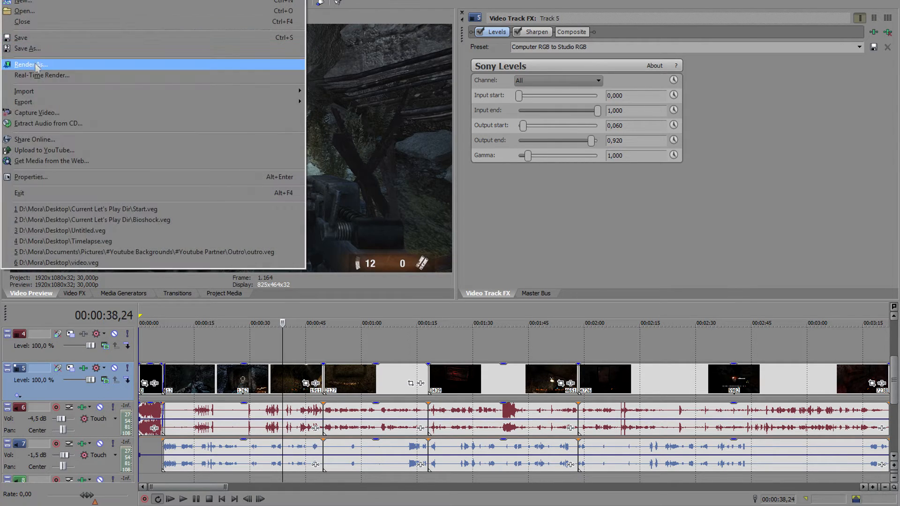
Try the Internet HD 1080p (youtube) template in Render As, then close the dialog.
{"action": "left_click", "coordinate": [25, 63]}
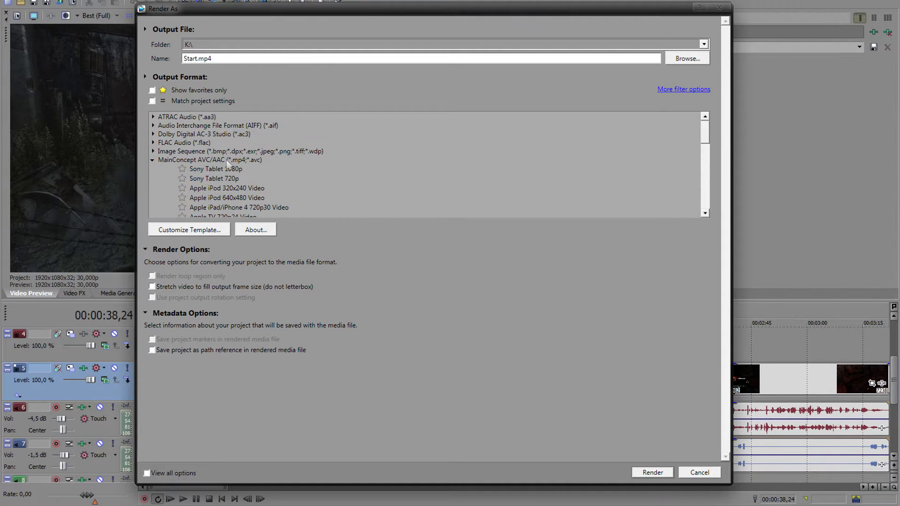
{"action": "left_click", "coordinate": [230, 198]}
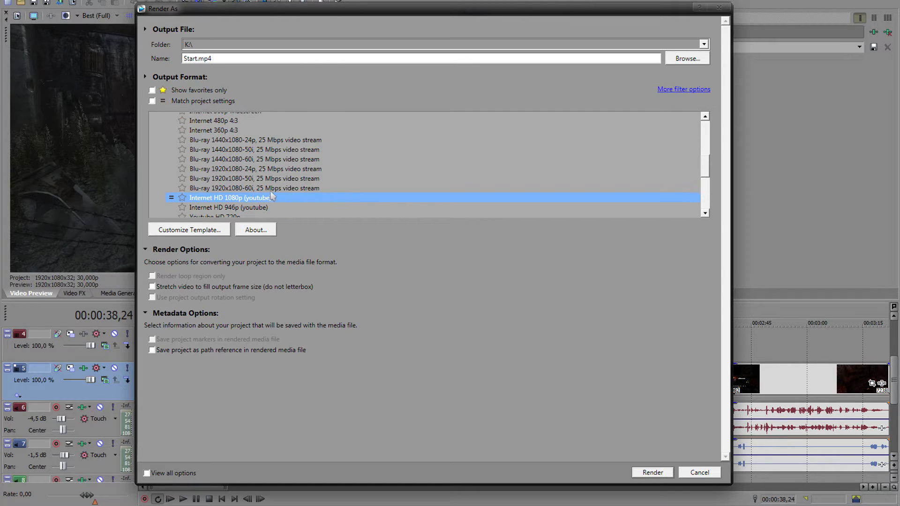
{"action": "mouse_move", "coordinate": [285, 188]}
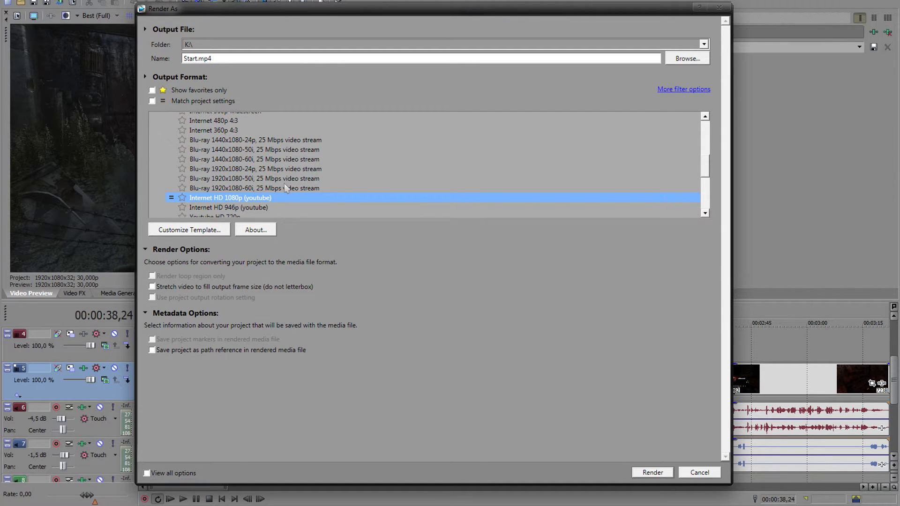
{"action": "left_click", "coordinate": [698, 473]}
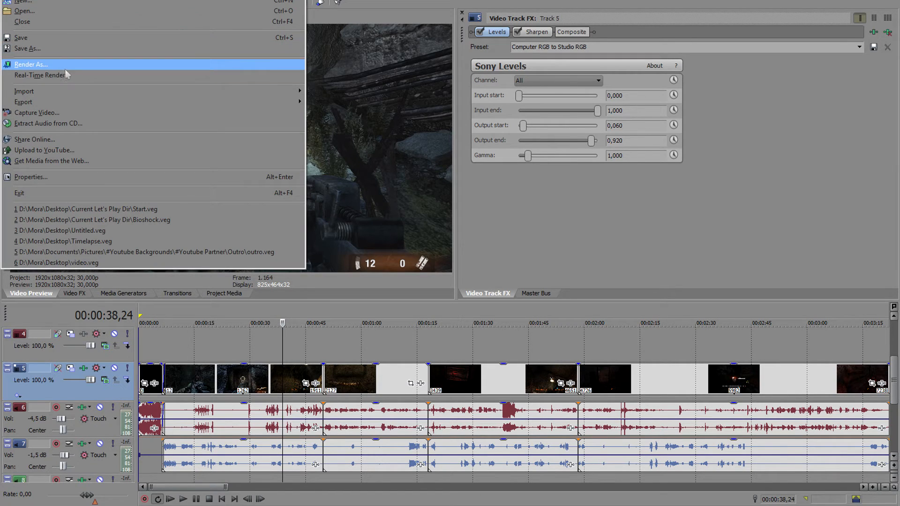
Reopen Render As and select the x264vfw 30 fps PCM 1080p template.
{"action": "left_click", "coordinate": [31, 64]}
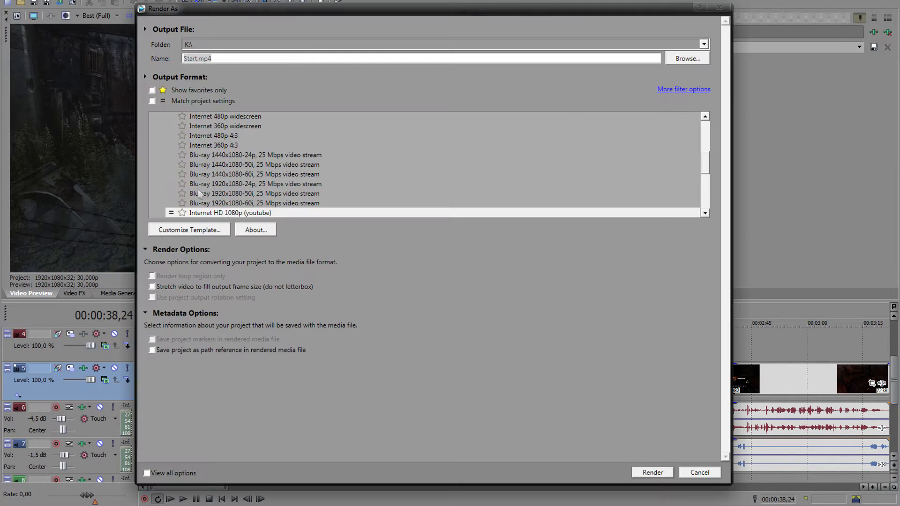
{"action": "scroll", "scroll_direction": "up", "scroll_amount": 3}
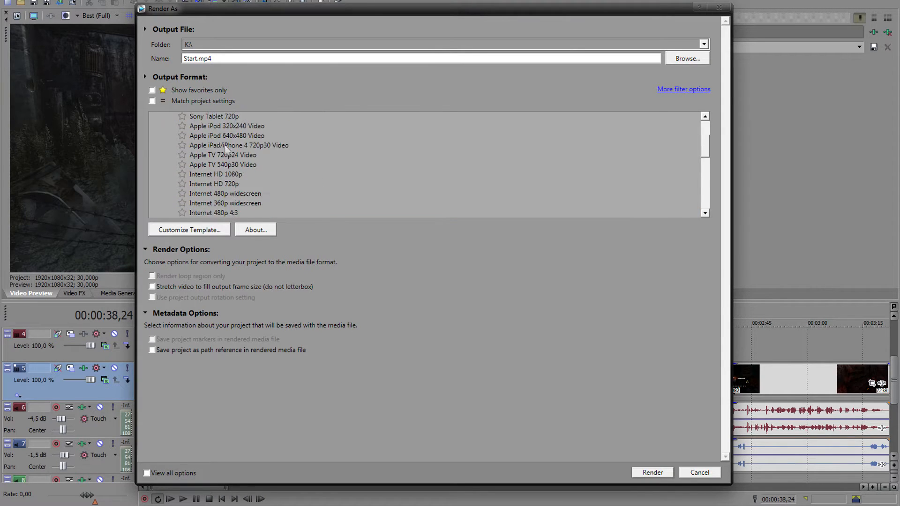
{"action": "scroll", "scroll_direction": "up", "scroll_amount": 3}
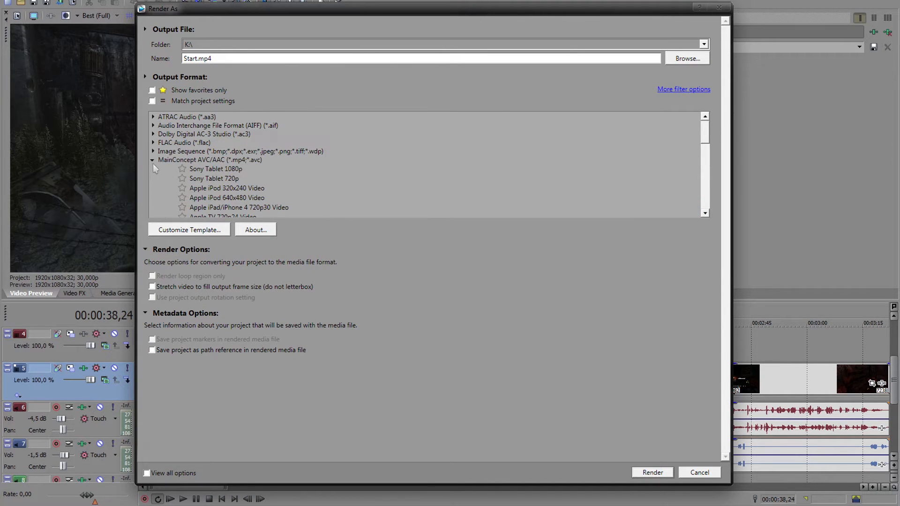
{"action": "scroll", "scroll_direction": "down", "scroll_amount": 3}
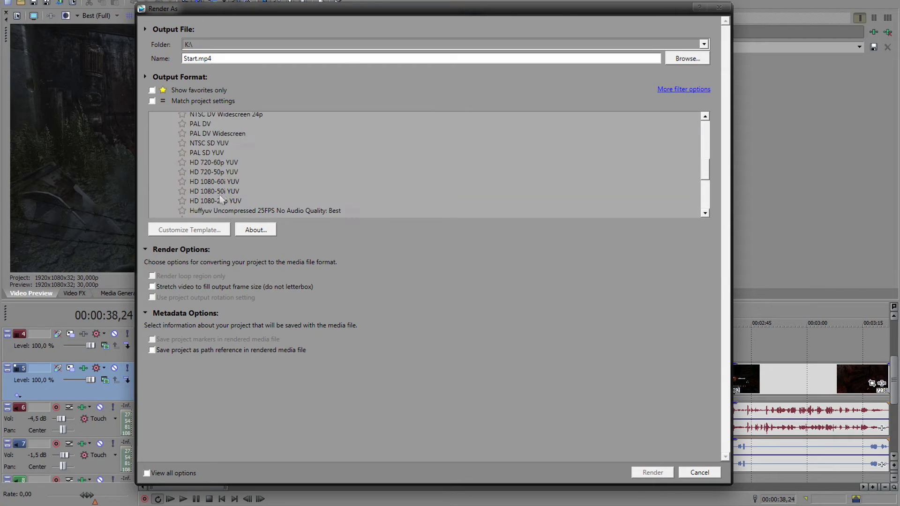
{"action": "left_click", "coordinate": [226, 184]}
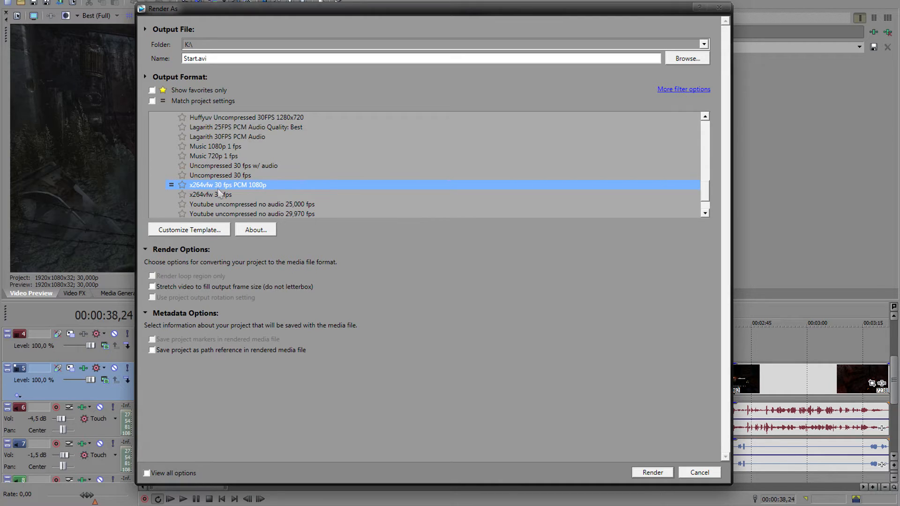
Customize the template and enable Zero Latency in the x264vfw encoder configuration.
{"action": "left_click", "coordinate": [189, 229]}
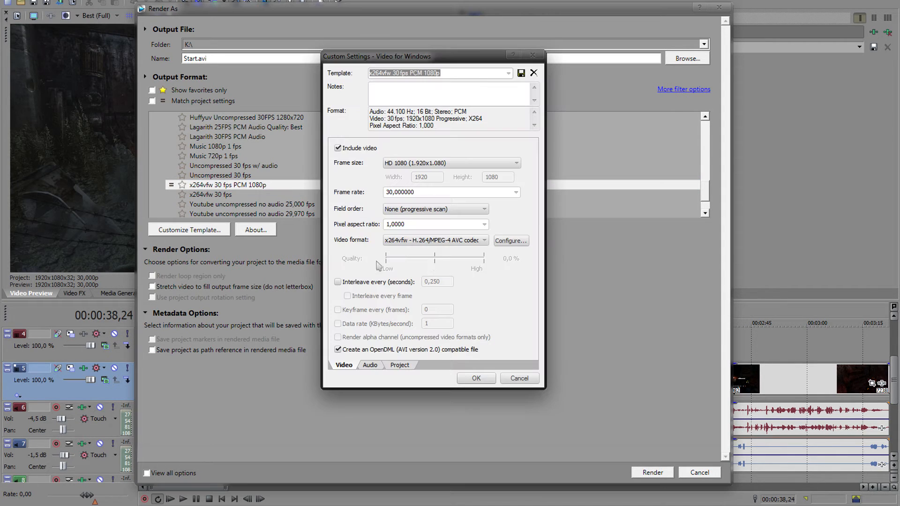
{"action": "left_click", "coordinate": [510, 240]}
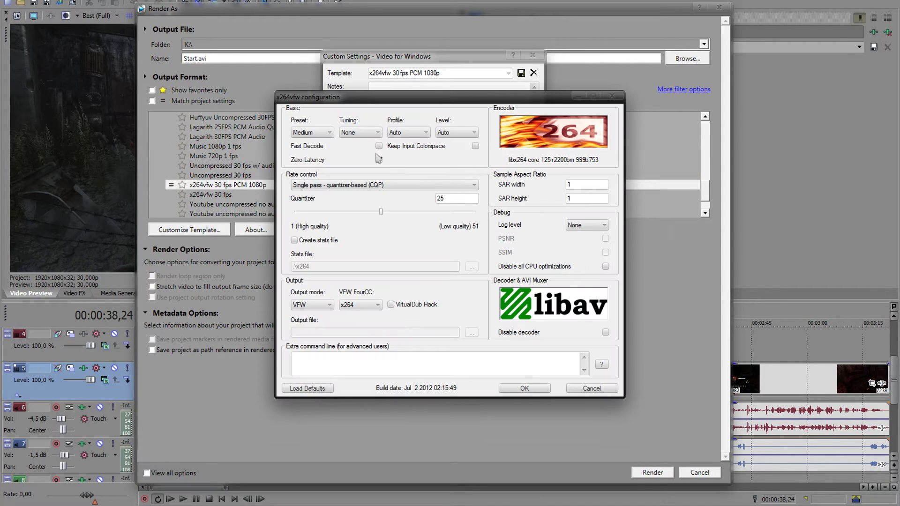
{"action": "left_click", "coordinate": [379, 160]}
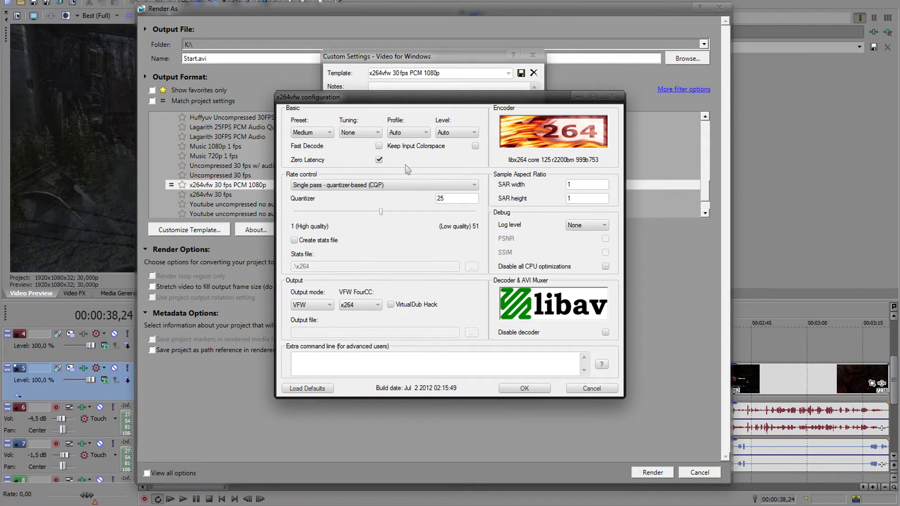
{"action": "mouse_move", "coordinate": [329, 173]}
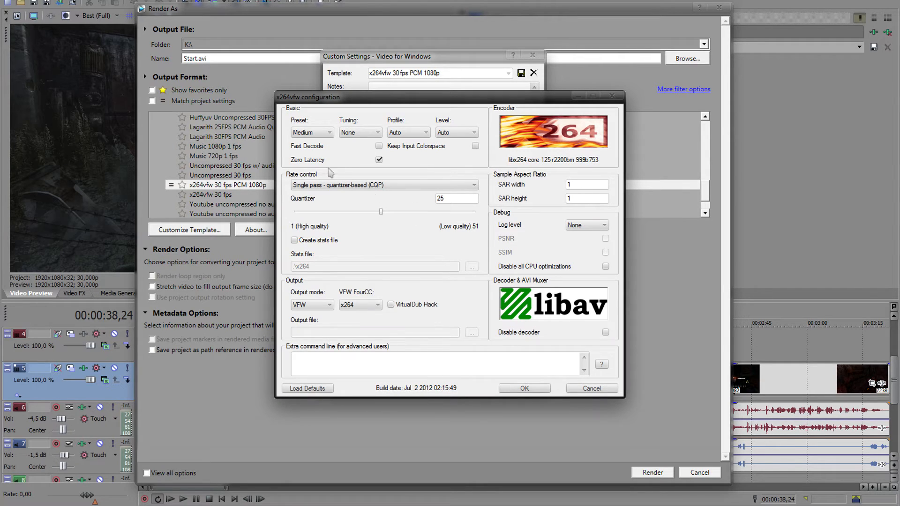
{"action": "mouse_move", "coordinate": [381, 160]}
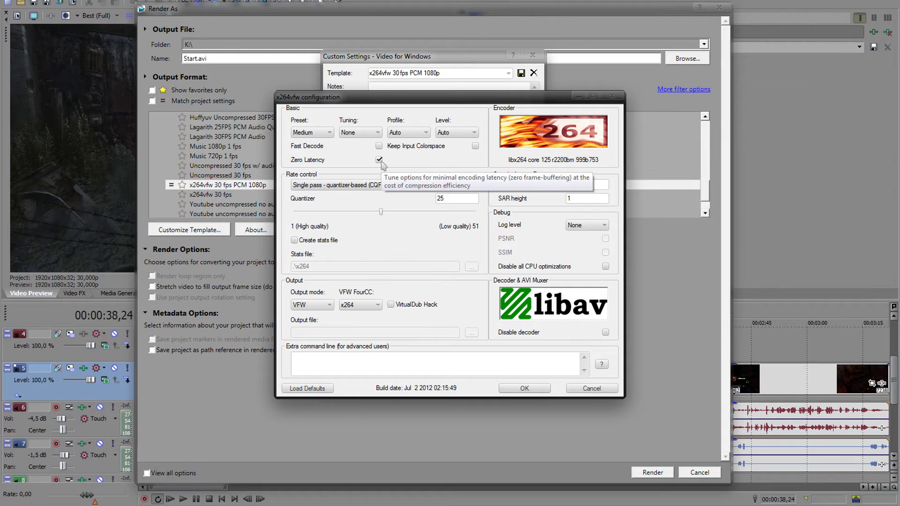
{"action": "mouse_move", "coordinate": [440, 273]}
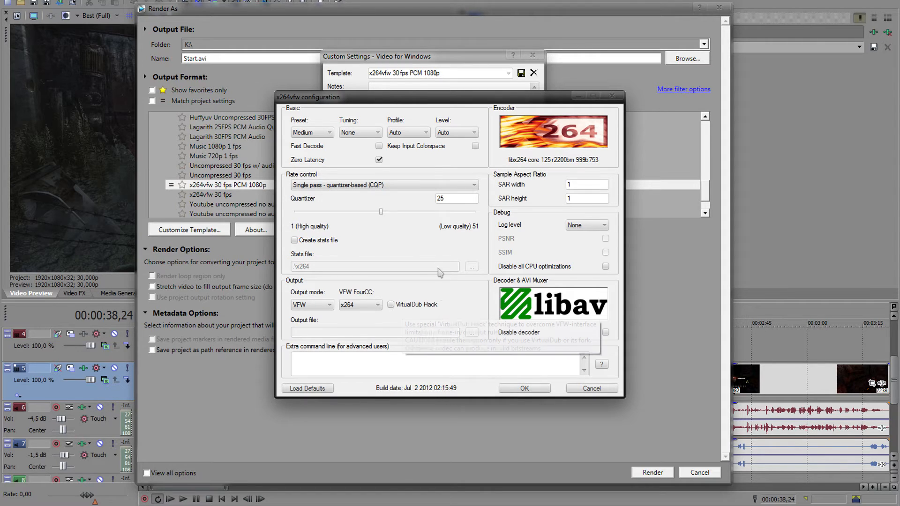
{"action": "mouse_move", "coordinate": [430, 256]}
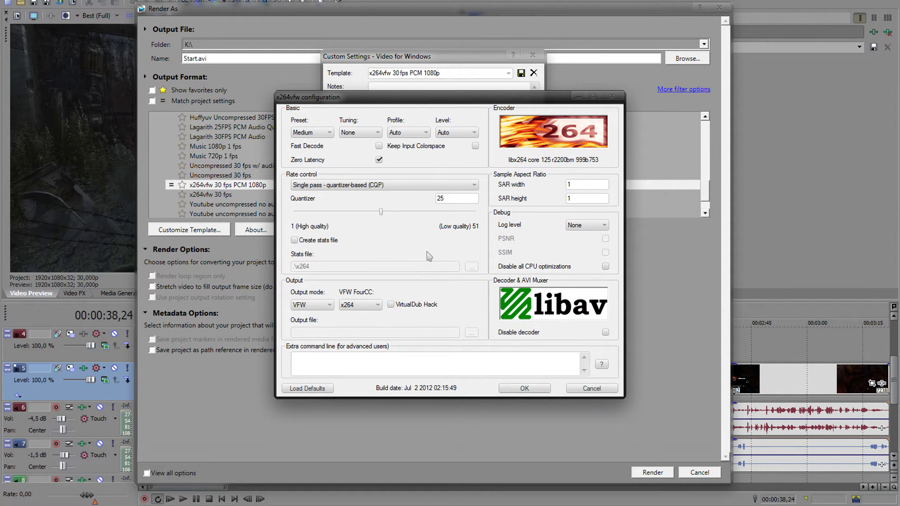
{"action": "left_click", "coordinate": [523, 388]}
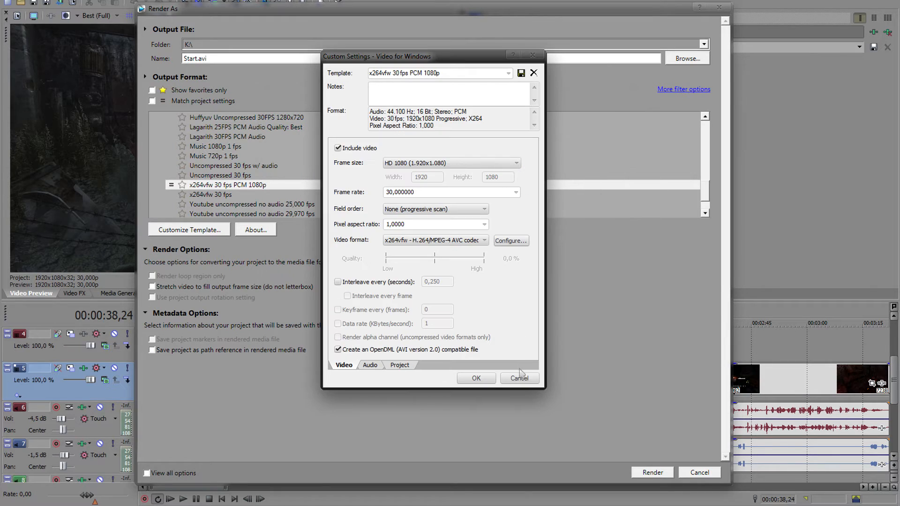
Close Custom Settings and choose MainConcept AVC/AAC Internet HD 1080p (youtube), making the output Start.mp4.
{"action": "left_click", "coordinate": [517, 377]}
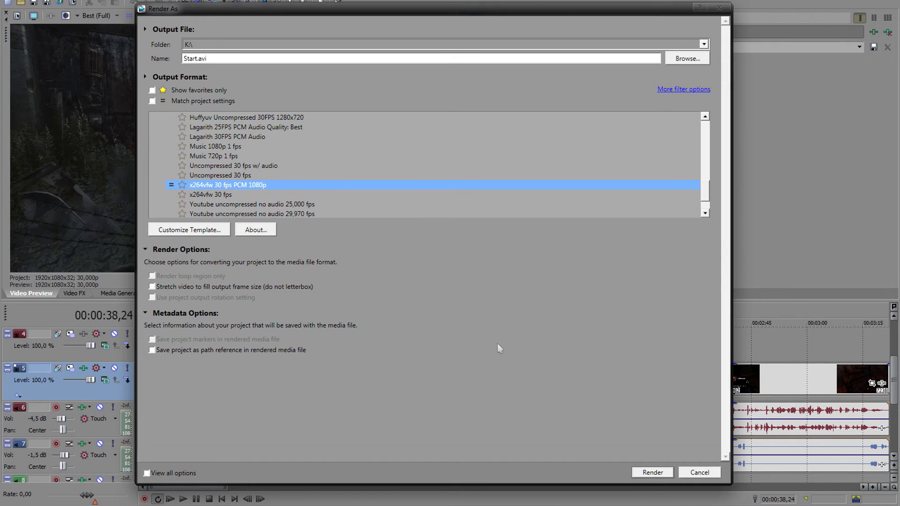
{"action": "mouse_move", "coordinate": [287, 208]}
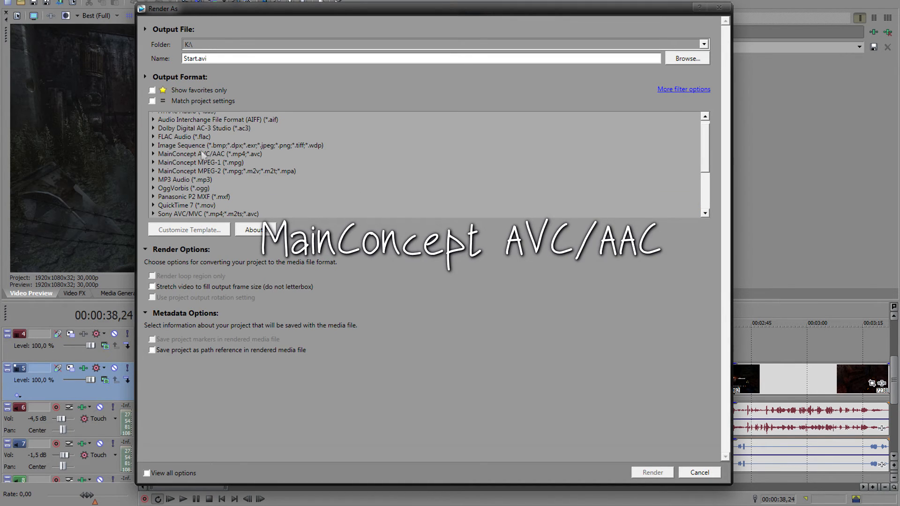
{"action": "left_click", "coordinate": [210, 154]}
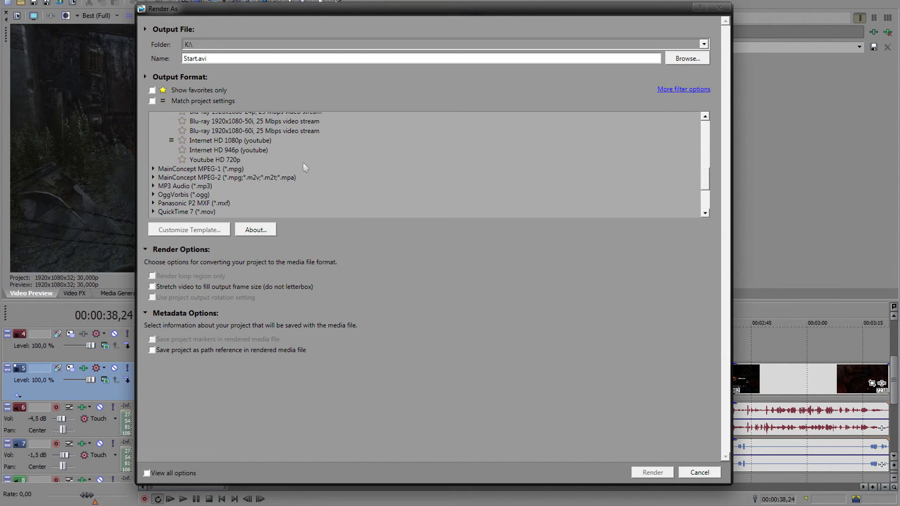
{"action": "left_click", "coordinate": [230, 140]}
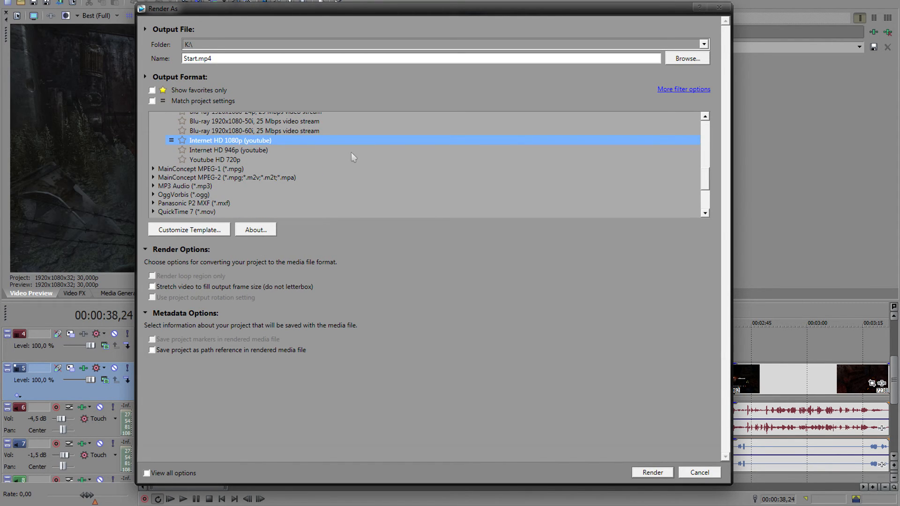